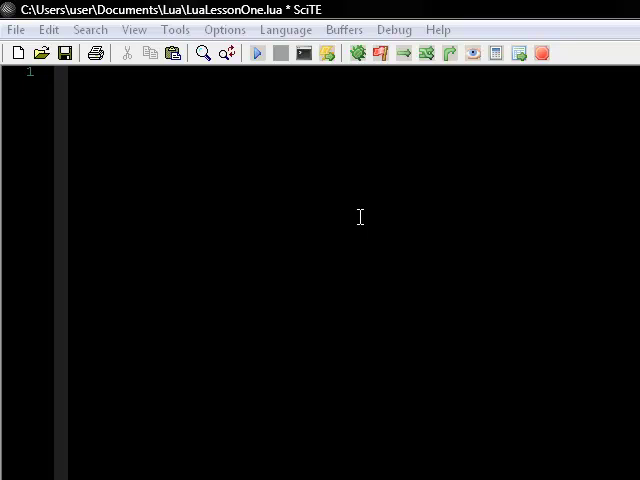
pyautogui.moveTo(400, 192)
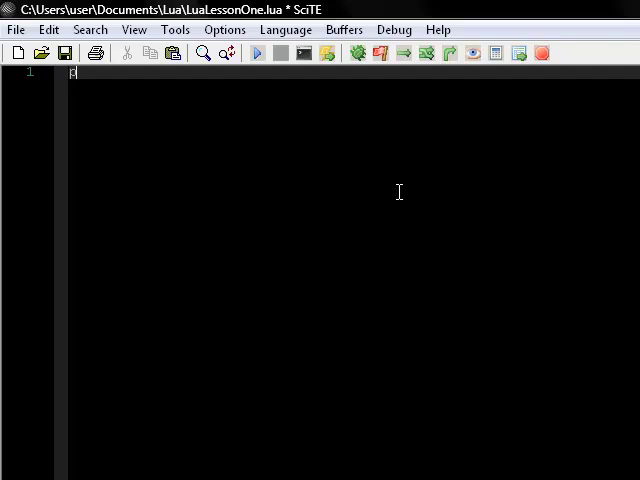
# Write print("Hello world!") as the first line of LuaLessonOne.lua.
pyautogui.write('print(')
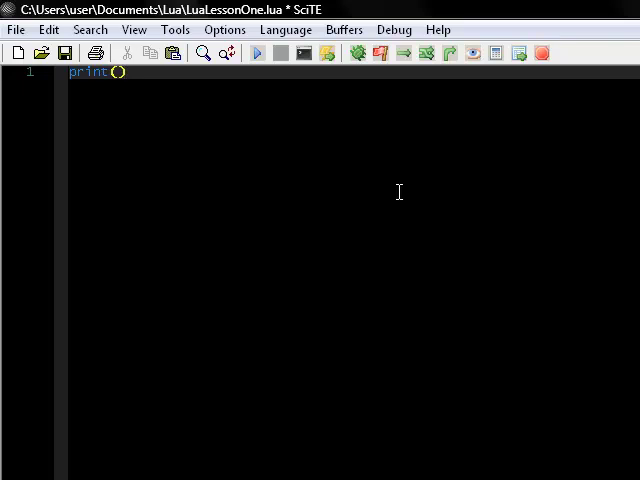
pyautogui.write('""')
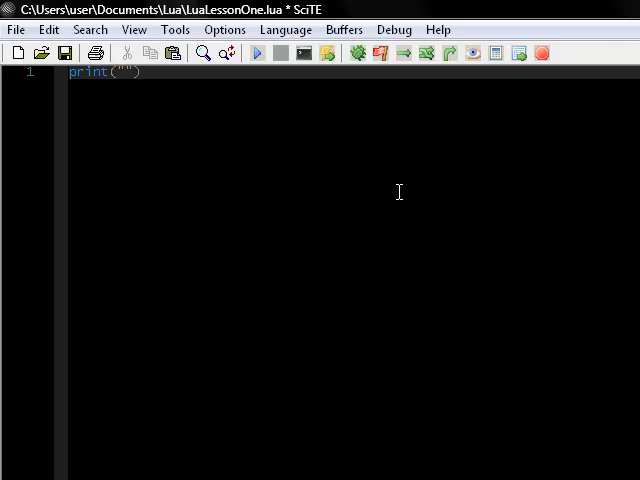
pyautogui.write('Hello')
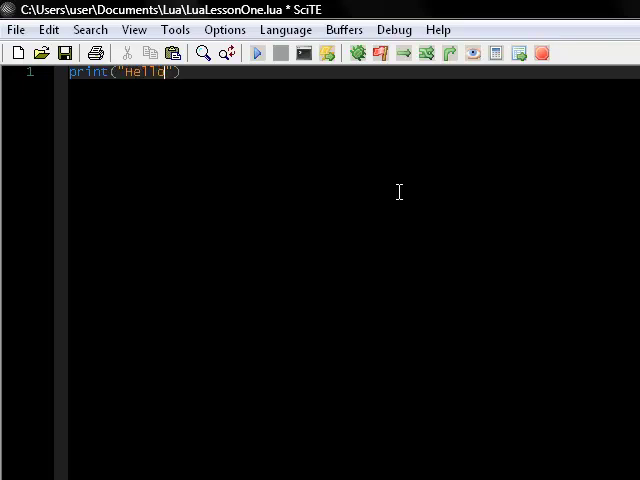
pyautogui.write('world!')
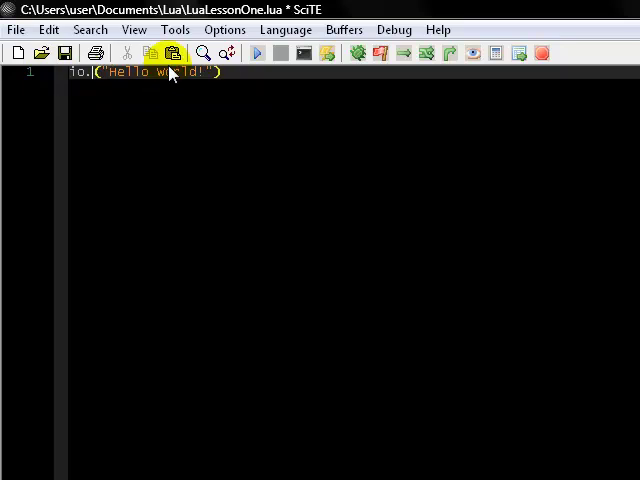
# Change line one to io.write("Hello world!") and run the script to see its output.
pyautogui.write('write')
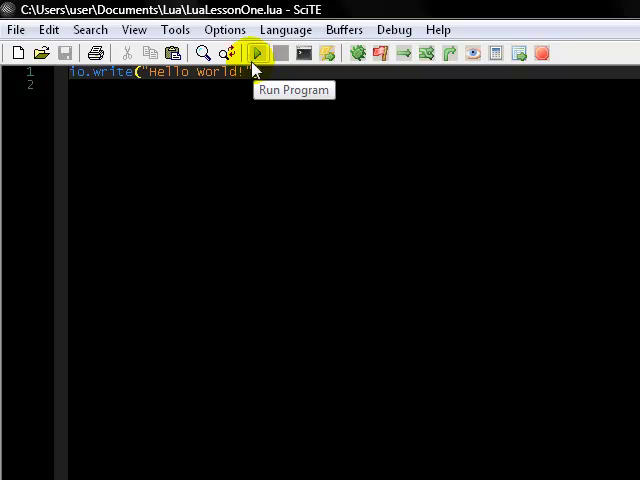
pyautogui.click(262, 52)
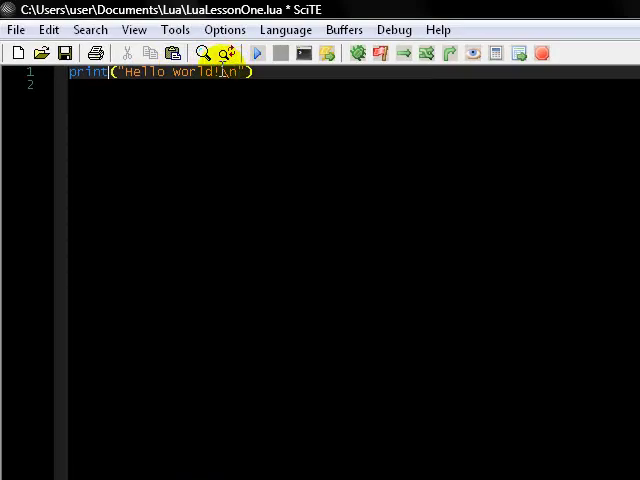
# Run the script again after restoring print("Hello world!\n") on line one.
pyautogui.click(248, 52)
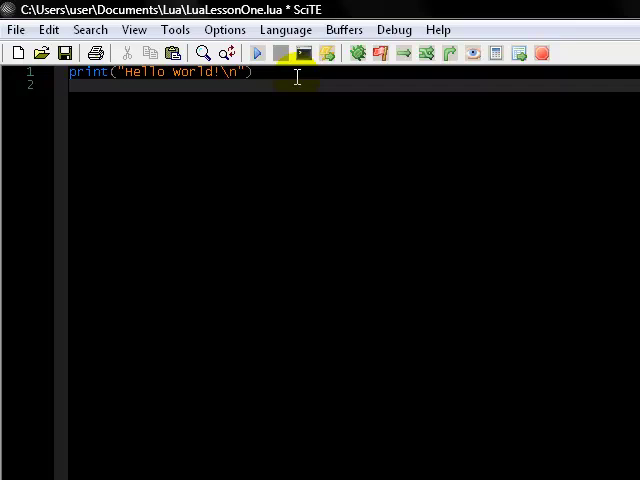
# Add a second line print("My Name Is Fred..\n").
pyautogui.write('print("My N')
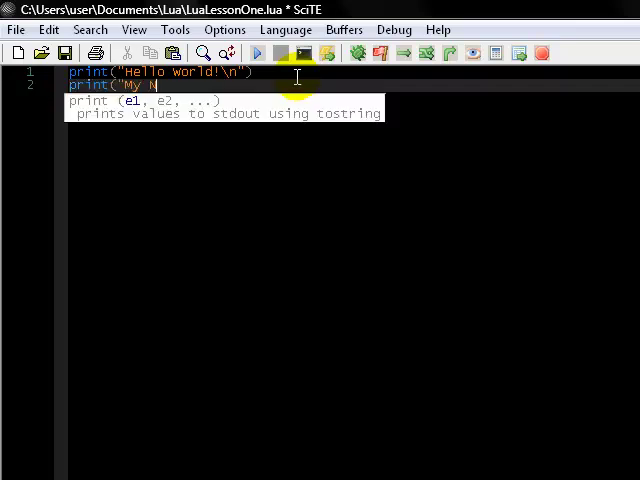
pyautogui.write('ame Is')
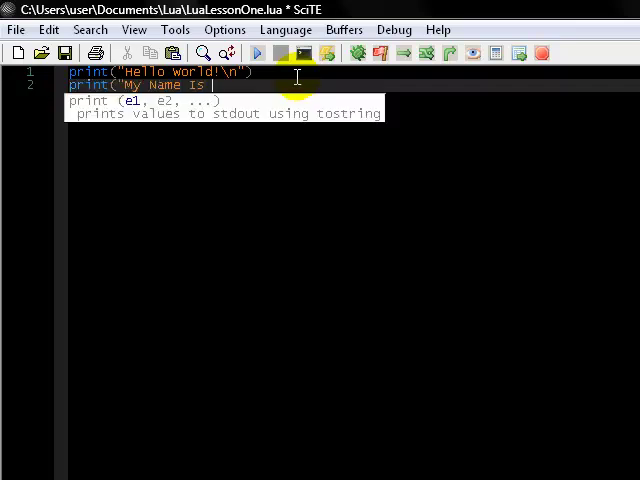
pyautogui.write('Fred//')
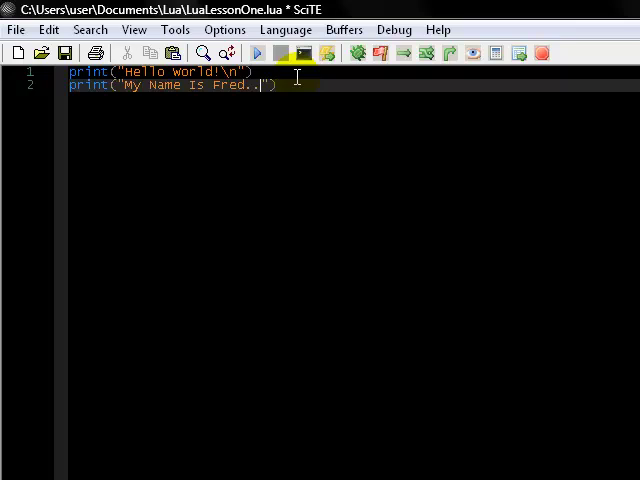
pyautogui.write('\\n')
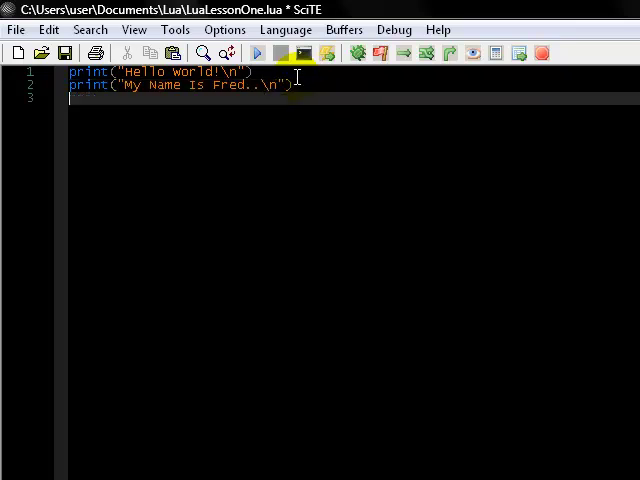
# Start a third line io.write("I have a cat called borris".
pyautogui.write('io.write')
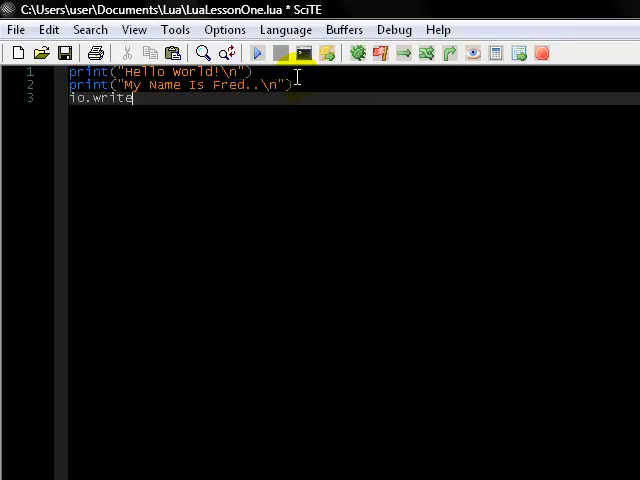
pyautogui.write('("I have')
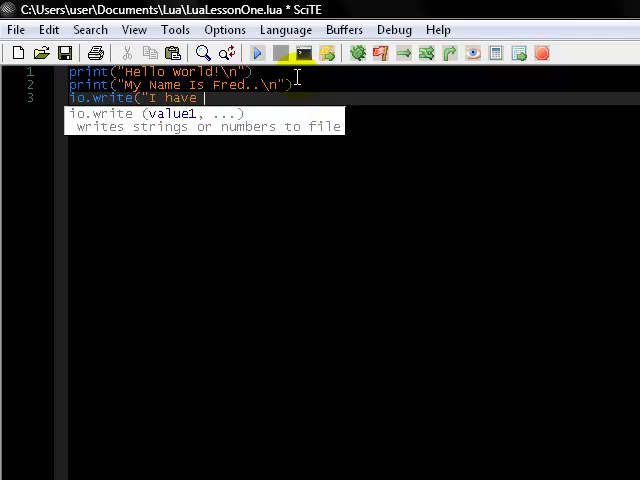
pyautogui.write('a cat called')
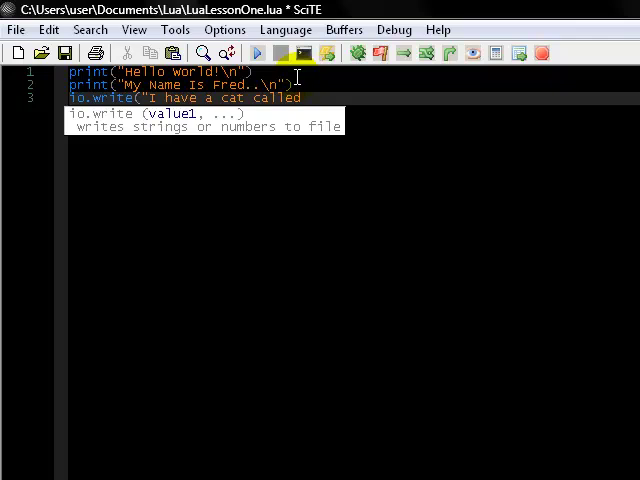
pyautogui.write('borris"')
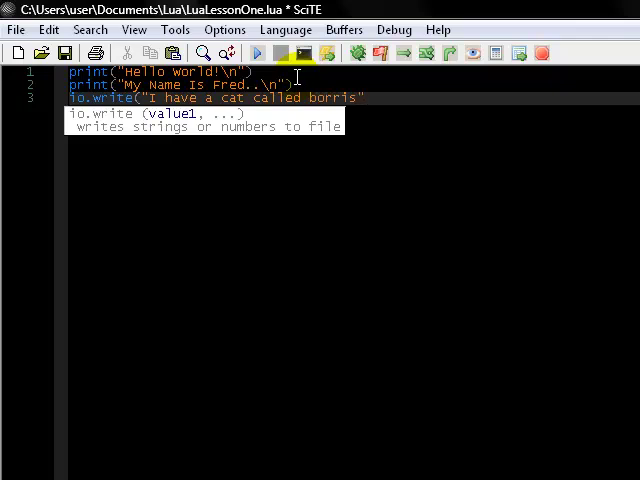